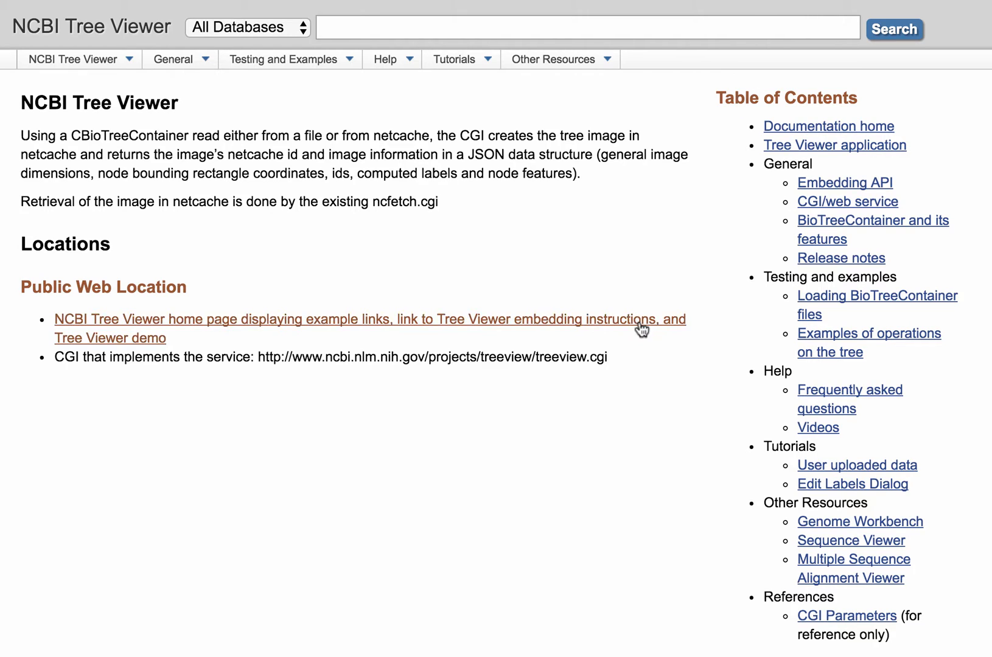
Go to the Tree Viewer home page and scroll down to the Upload option below the example trees.
left_click(369, 319)
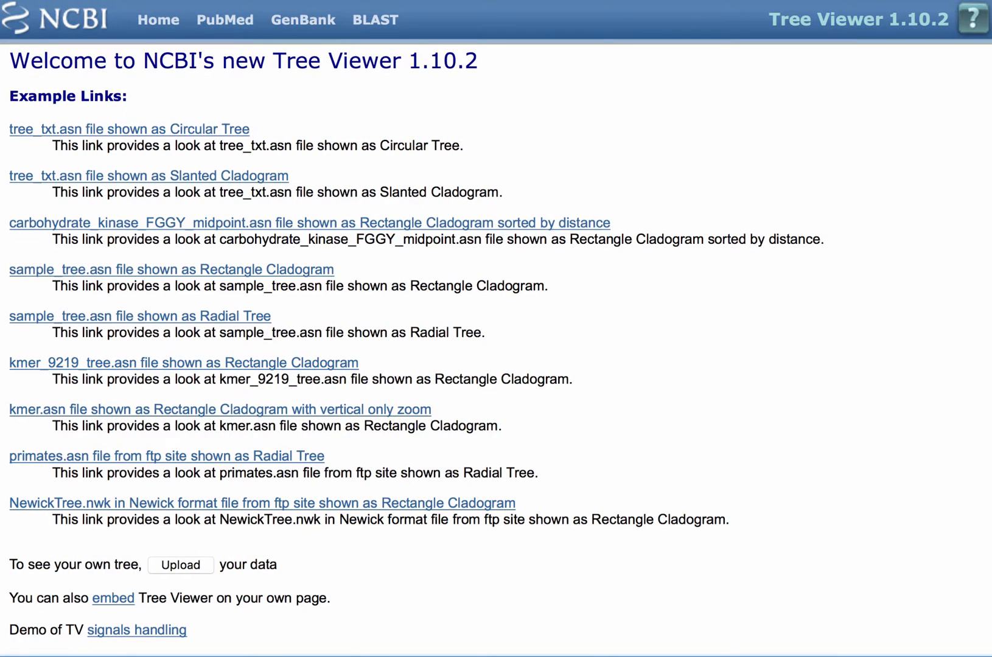
scroll("down", 3)
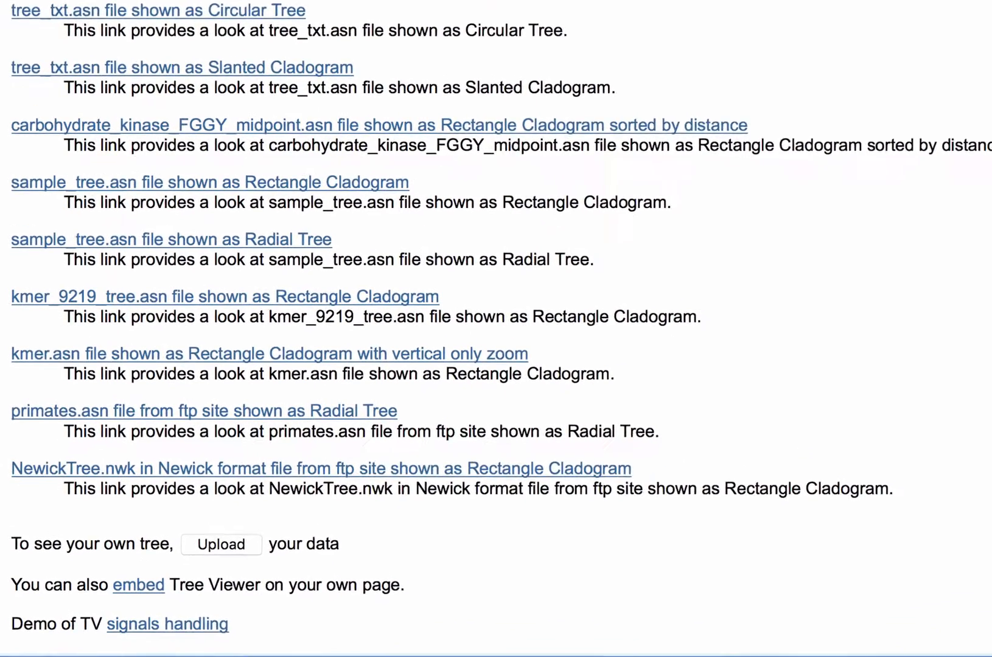
scroll("down", 3)
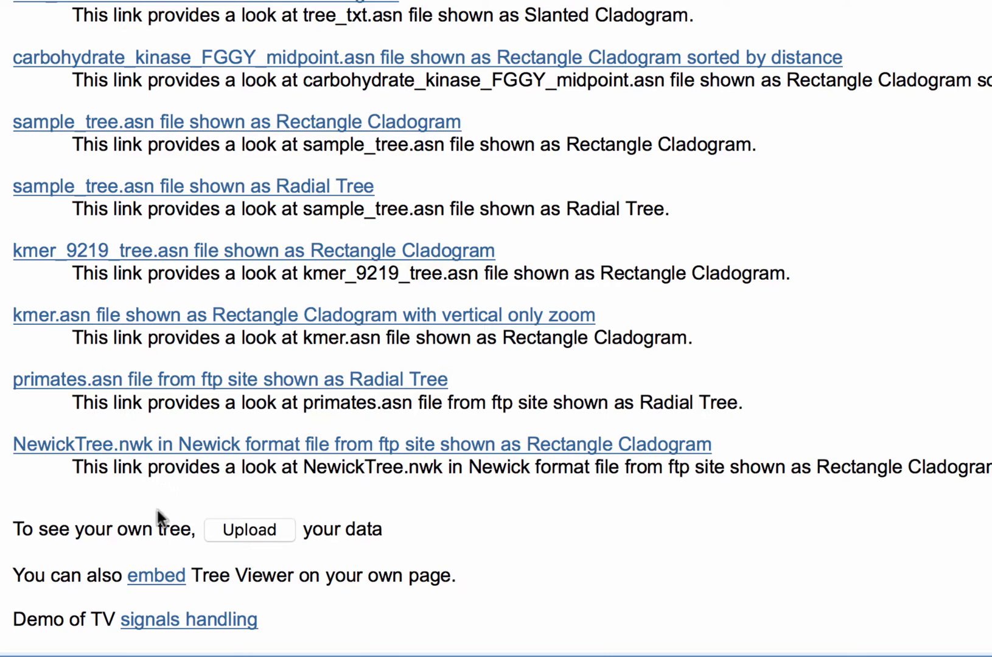
Upload kmer_9219_tree.nwk as your own data and dismiss the upload window to show the radial tree.
left_click(248, 530)
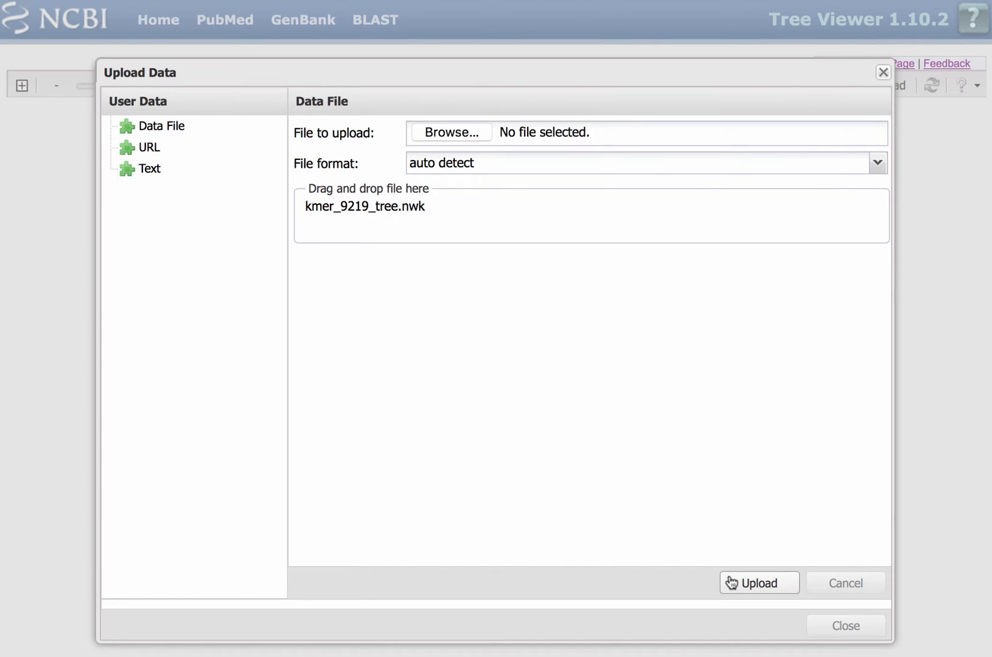
left_click(759, 583)
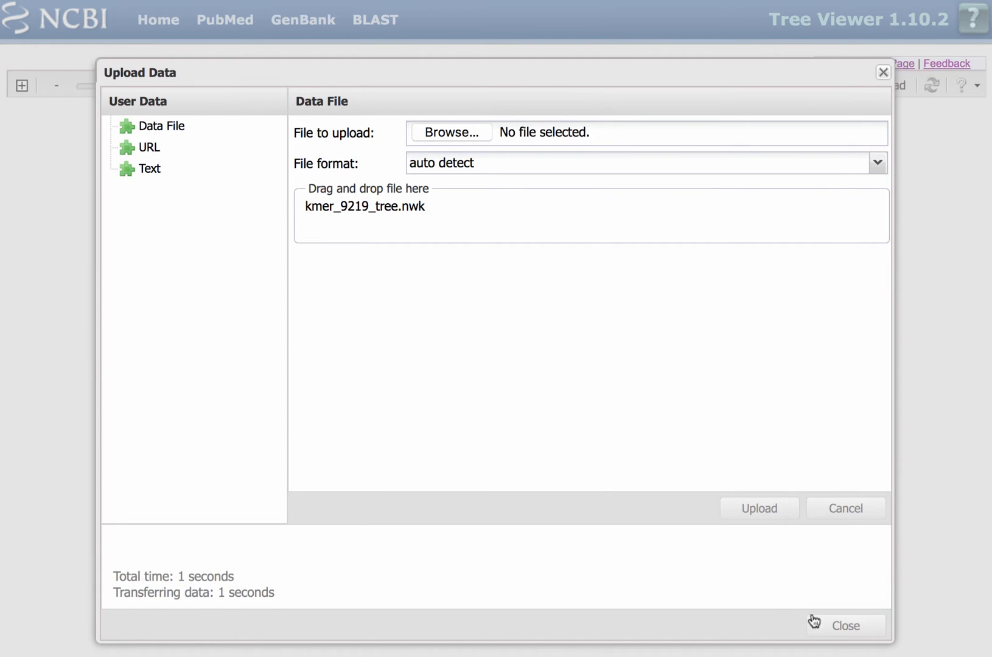
left_click(844, 625)
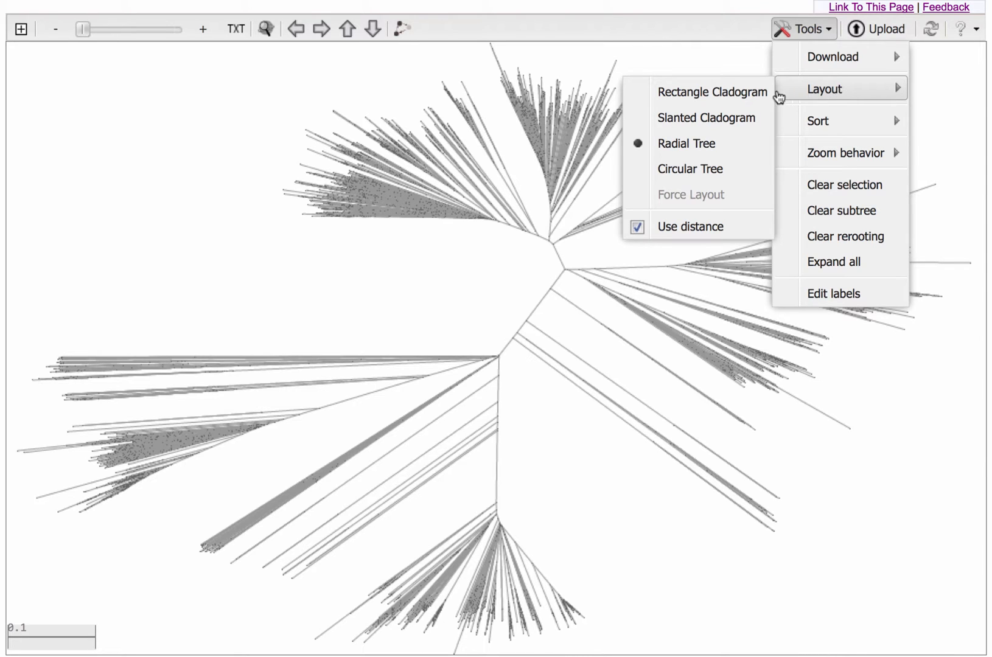
Switch the layout to Rectangle Cladogram and set zoom behavior to Vertical via the Tools menu.
left_click(712, 92)
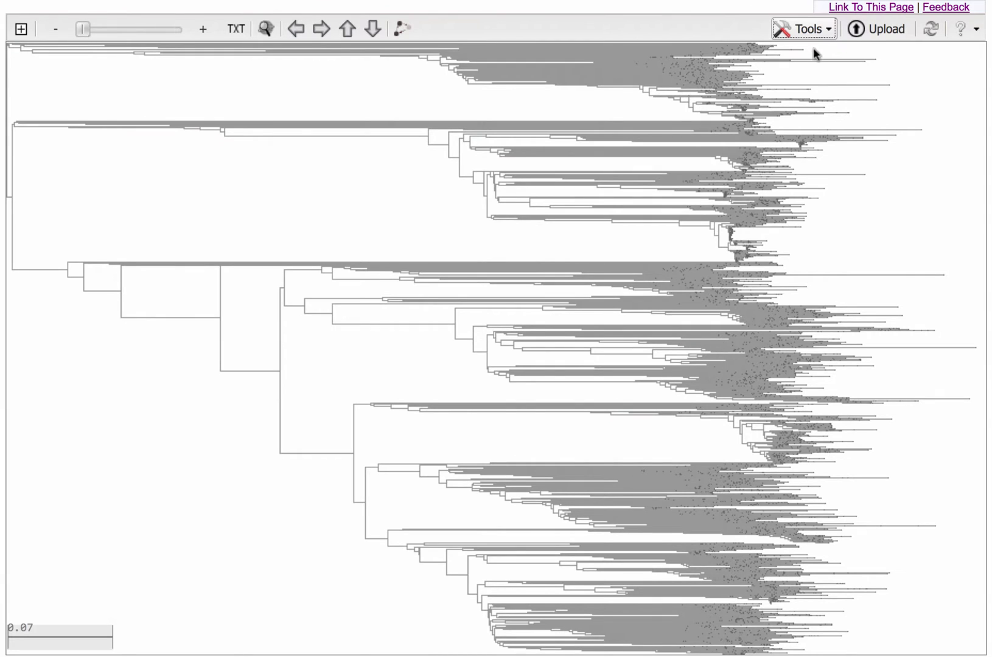
left_click(804, 28)
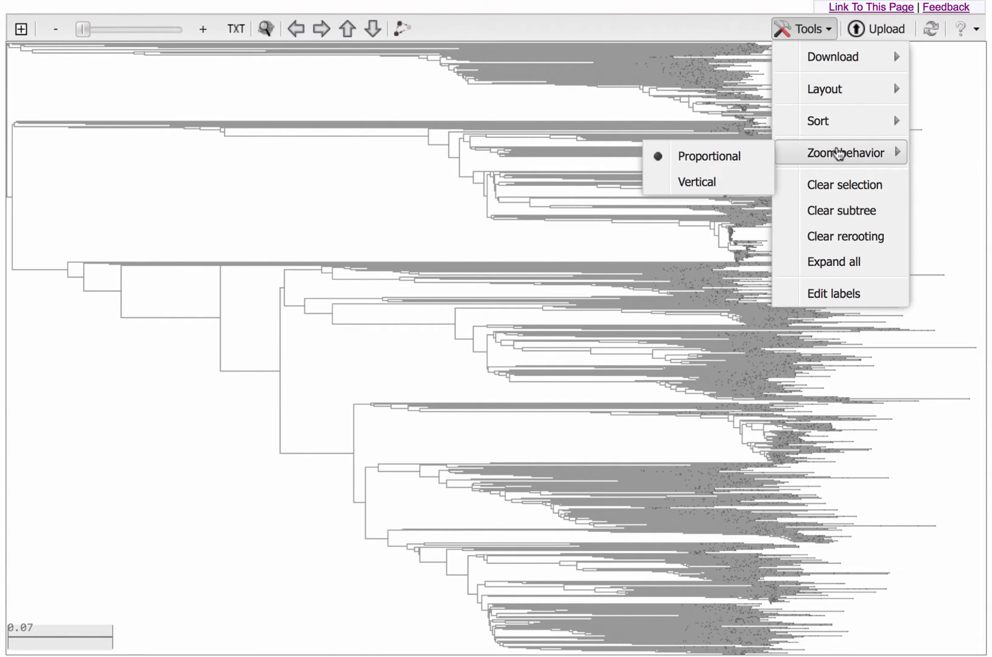
left_click(697, 182)
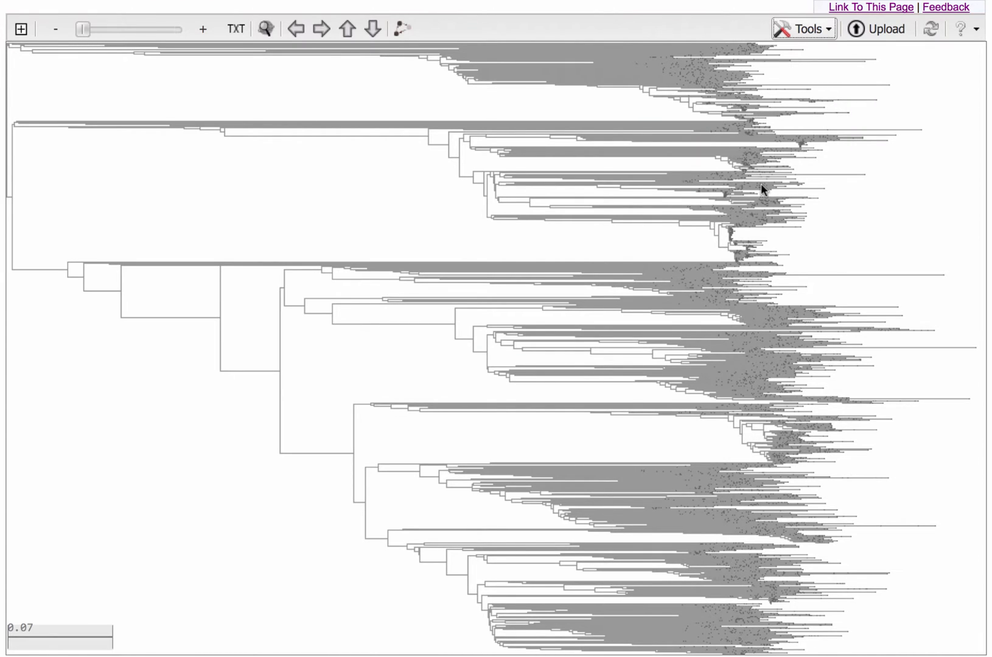
mouse_move(713, 178)
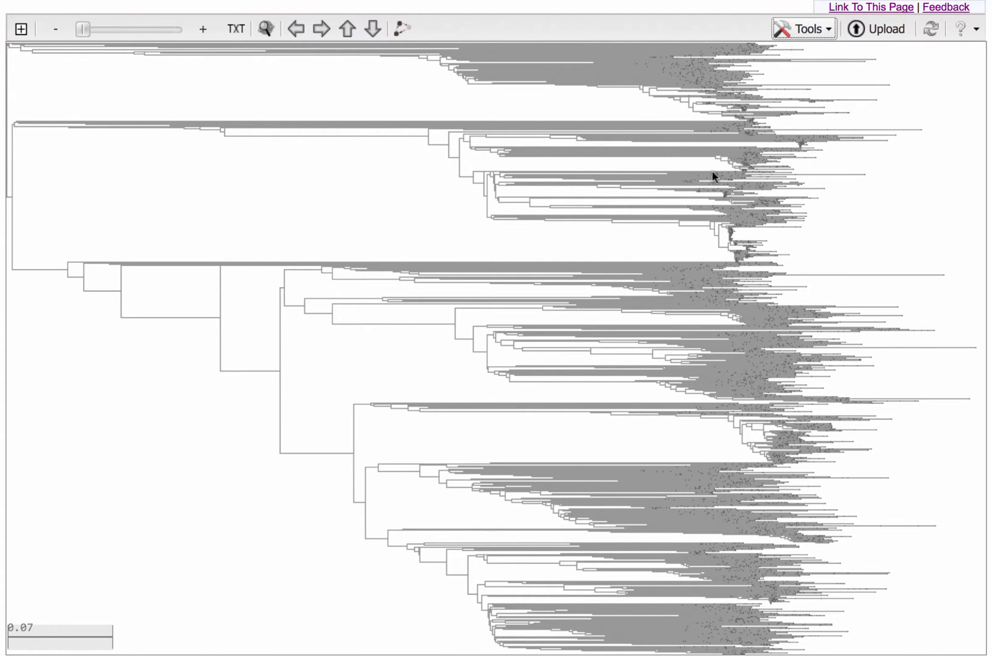
Apply Optimal Zoom until the E. coli leaf labels are readable, then show the whole-tree Overview.
left_click(235, 28)
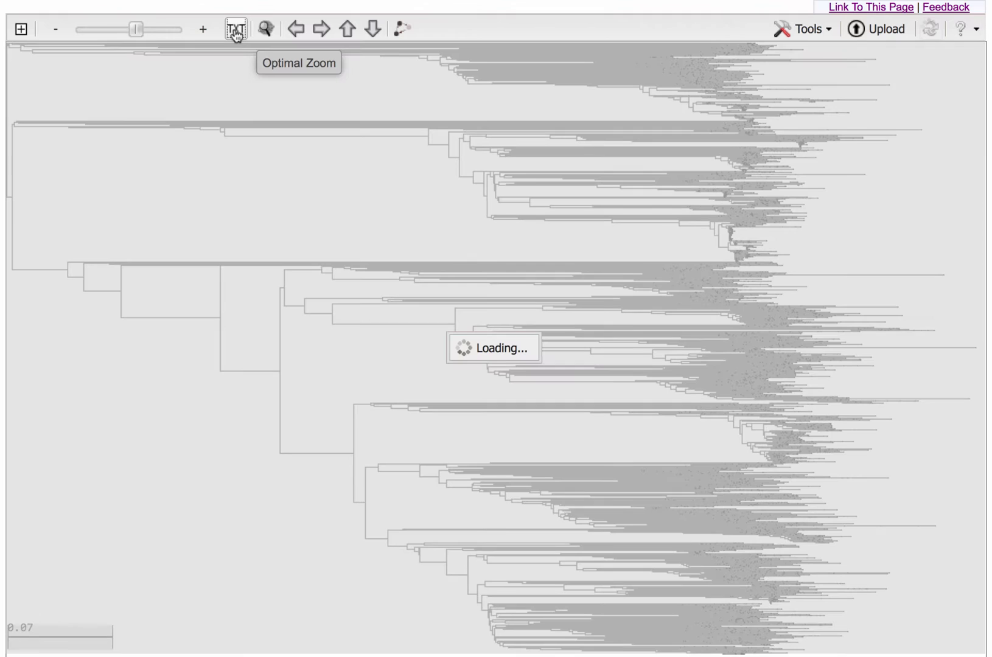
left_click(234, 28)
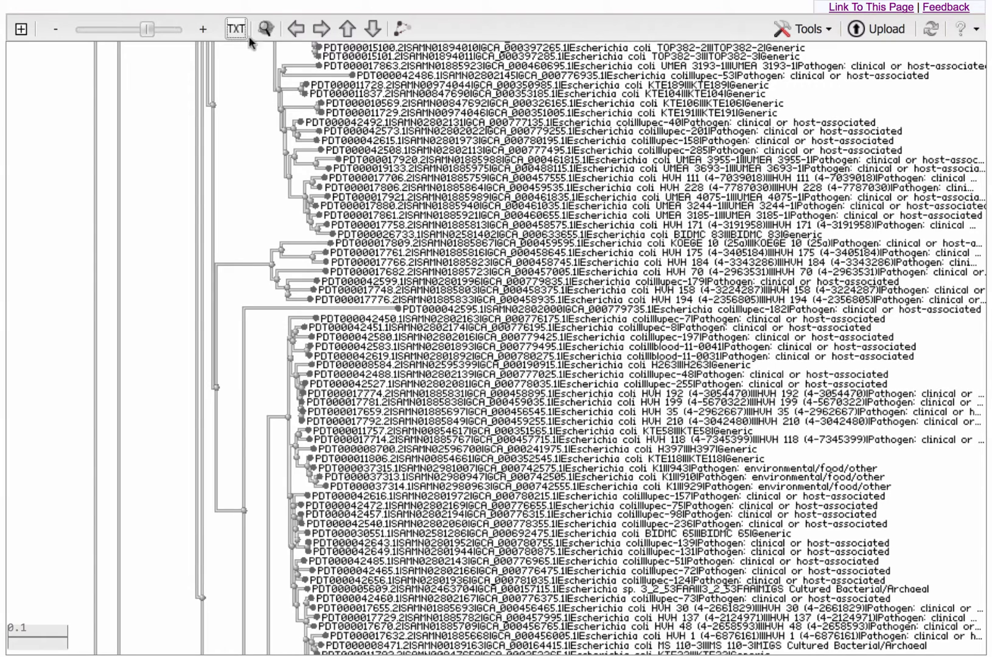
left_click(265, 28)
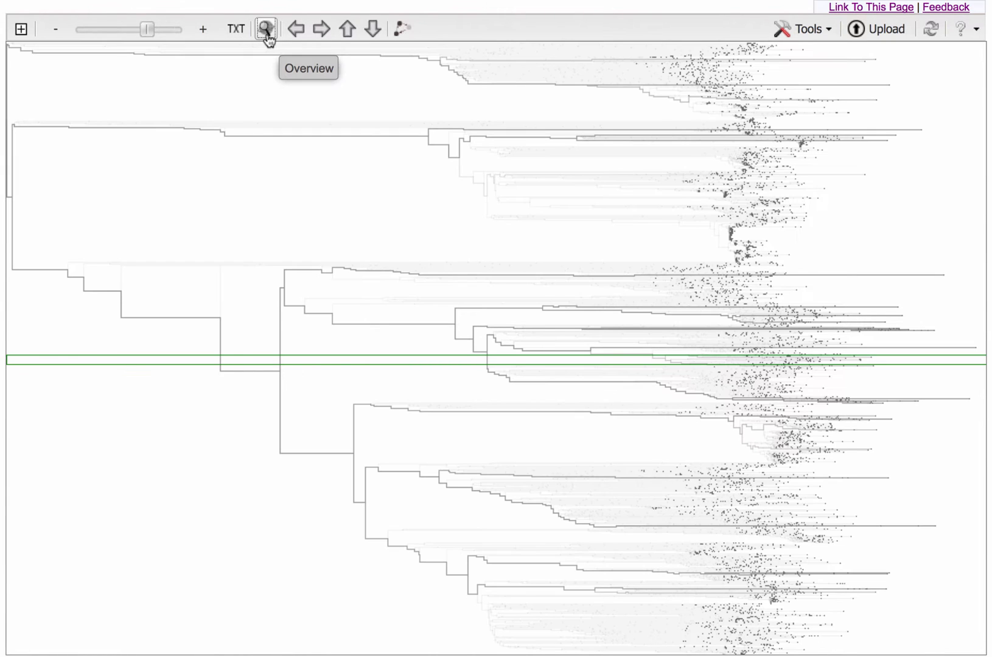
mouse_move(424, 364)
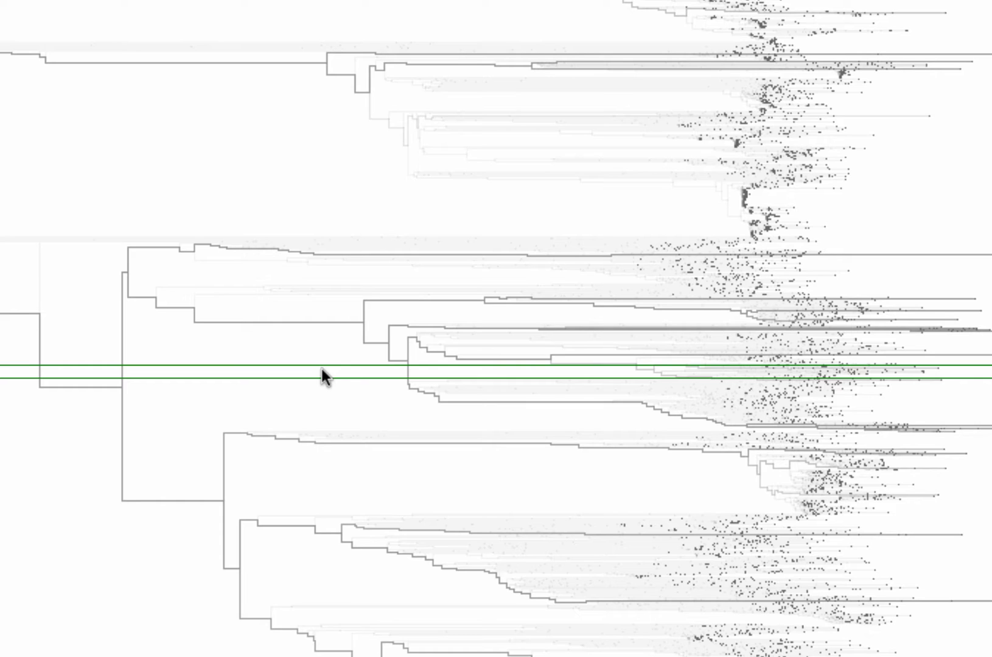
mouse_move(417, 366)
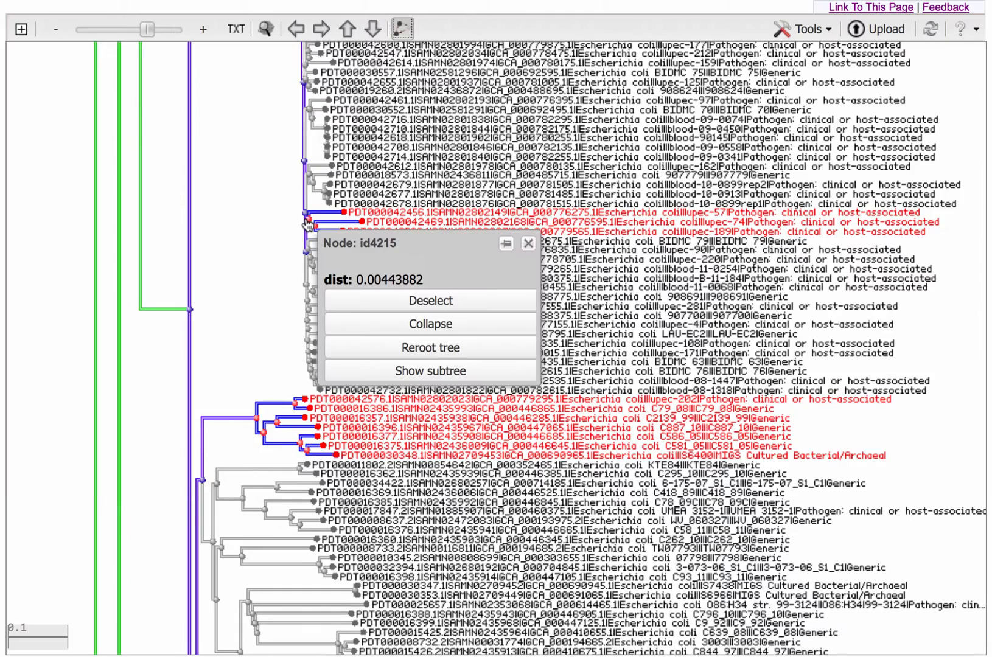
Use Tools > Clear selection to remove the red-highlighted subtree selection.
left_click(802, 28)
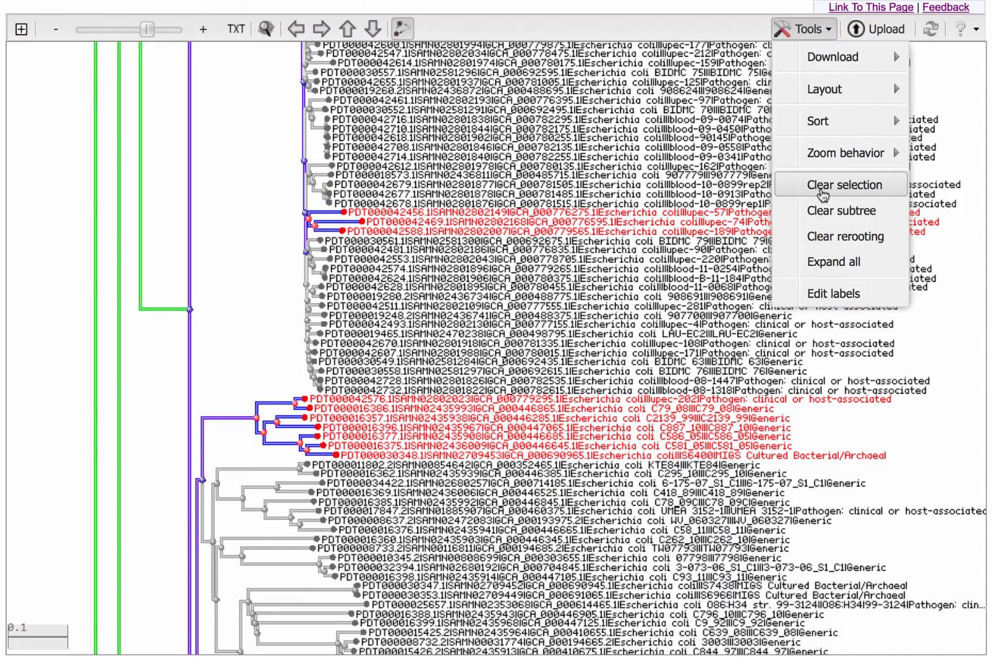
left_click(842, 183)
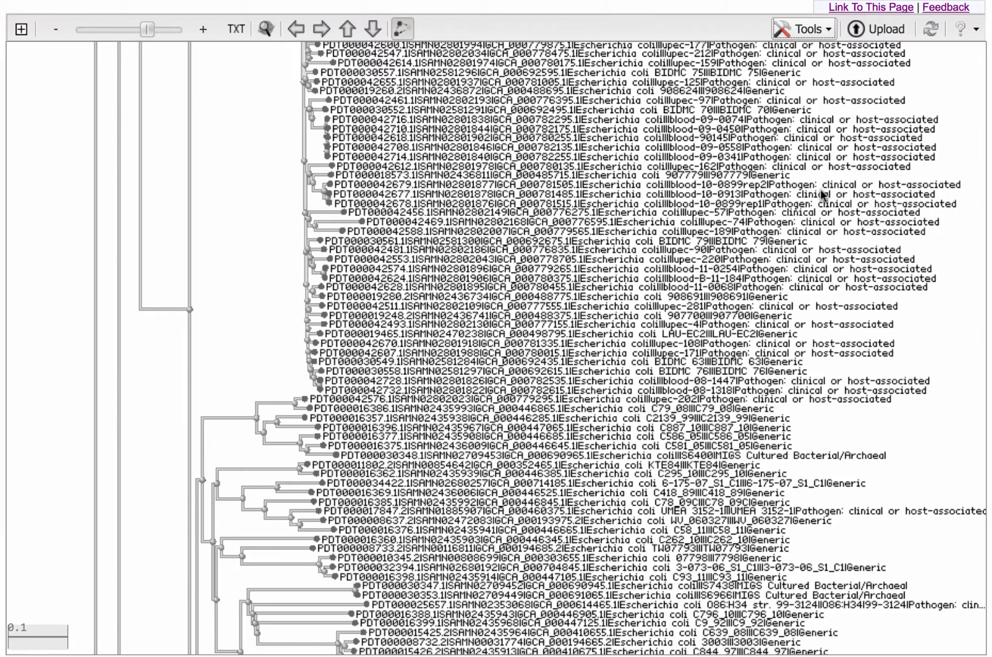
left_click(802, 28)
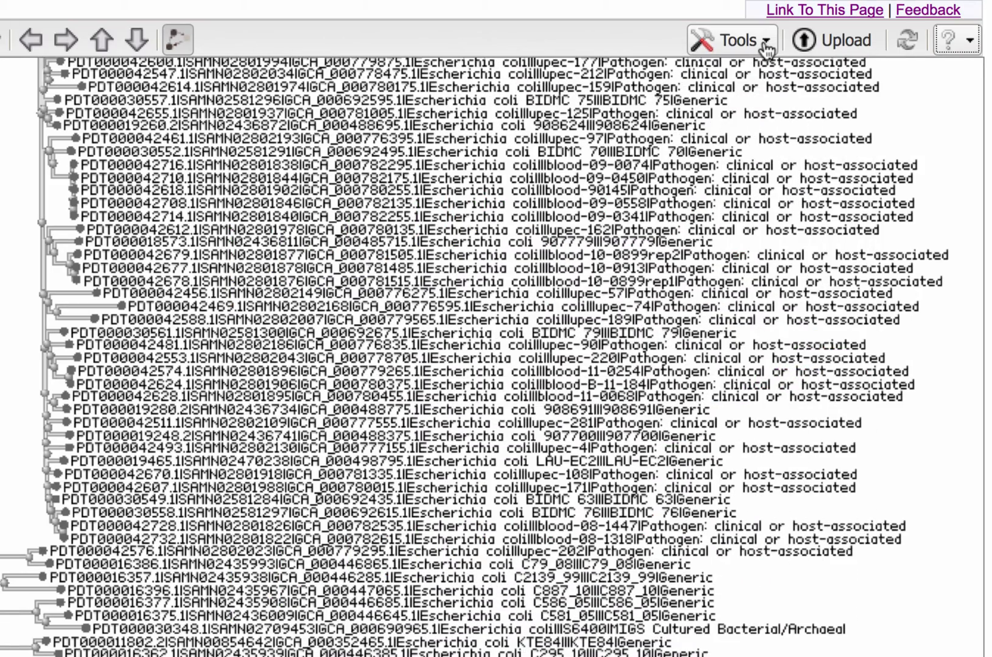
Show the ? menu's help, link and feedback options at the right end of the toolbar.
left_click(952, 40)
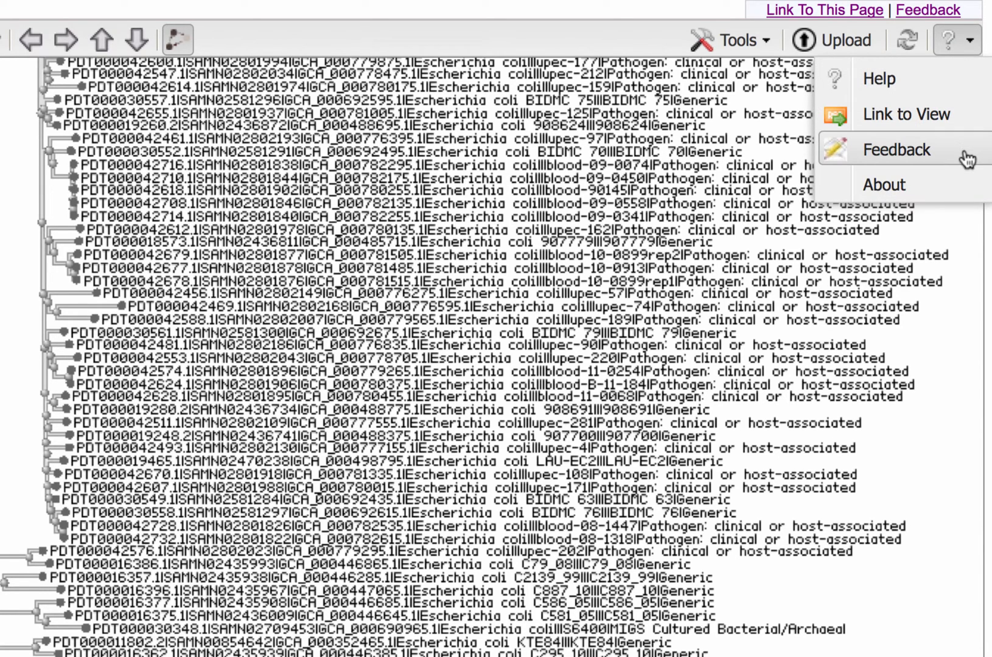
mouse_move(942, 114)
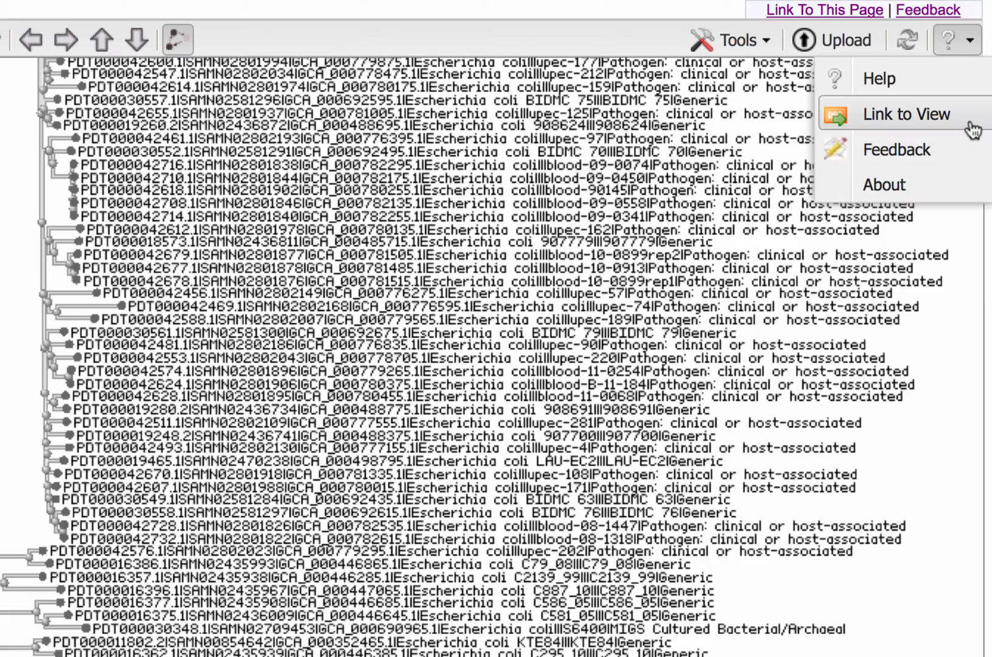
mouse_move(972, 126)
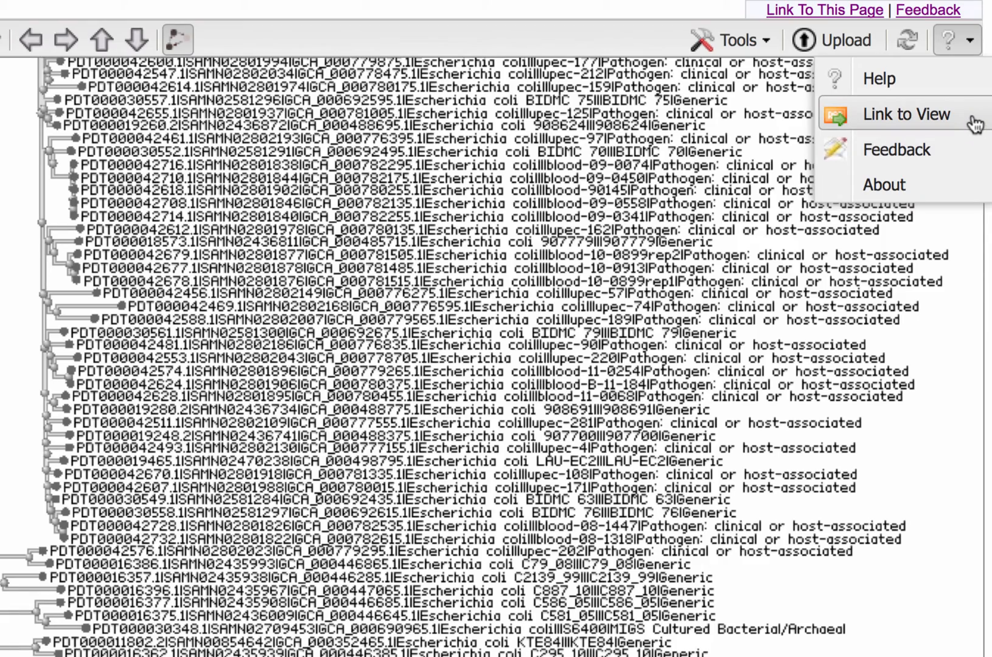